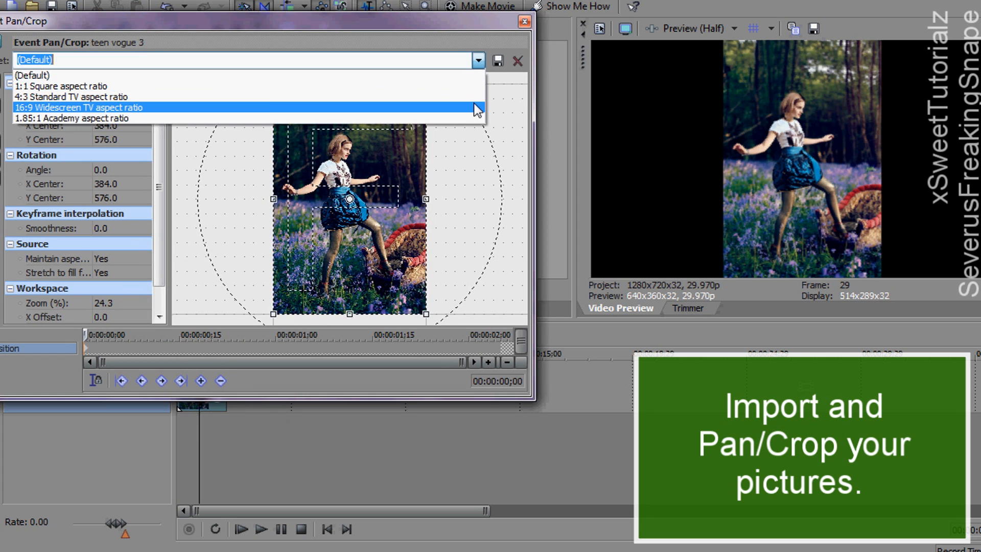
# Crop the bluebell picture with the 16:9 Widescreen TV Pan/Crop preset
pyautogui.click(77, 107)
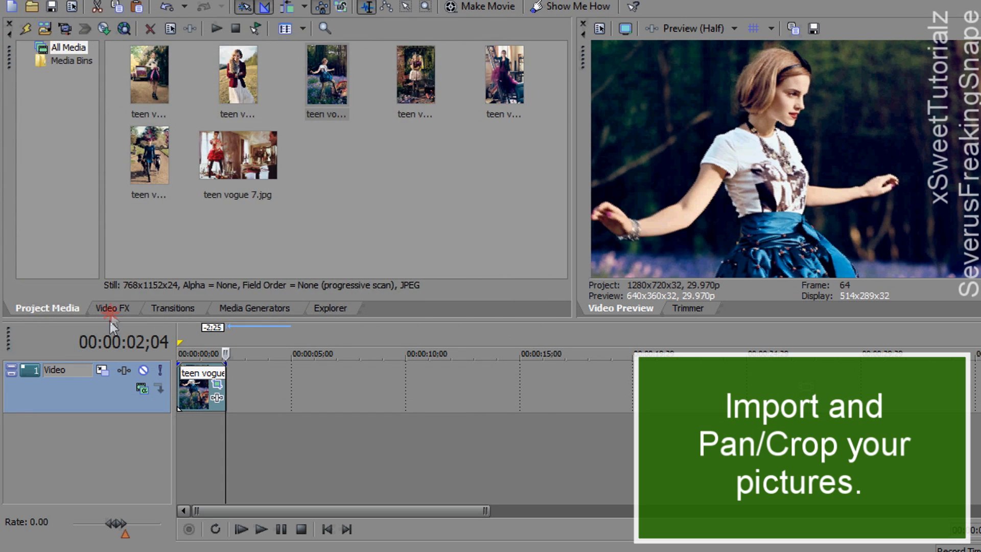
# Apply Gaussian Blur at horizontal 0.094 and vertical 0.134, excluding the Green channel
pyautogui.click(112, 308)
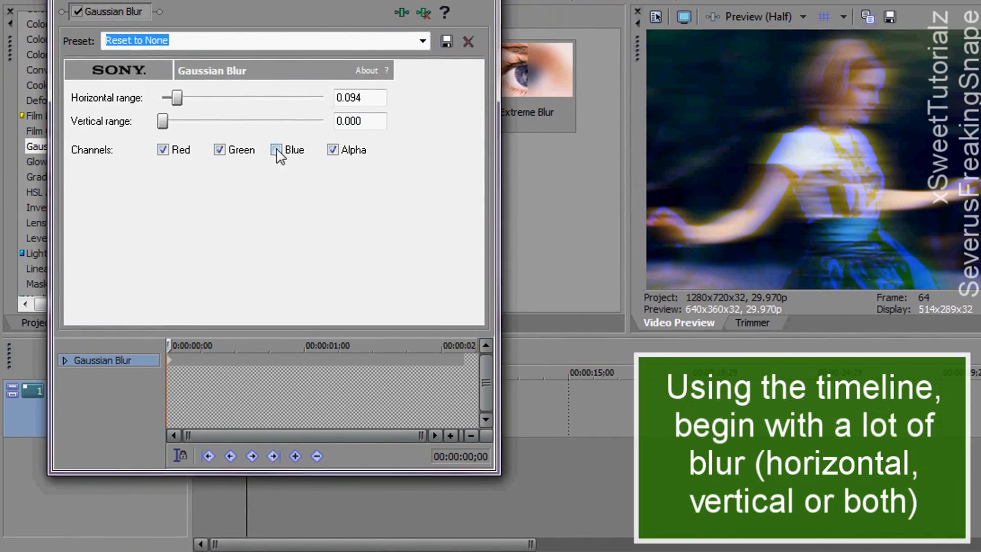
pyautogui.click(277, 150)
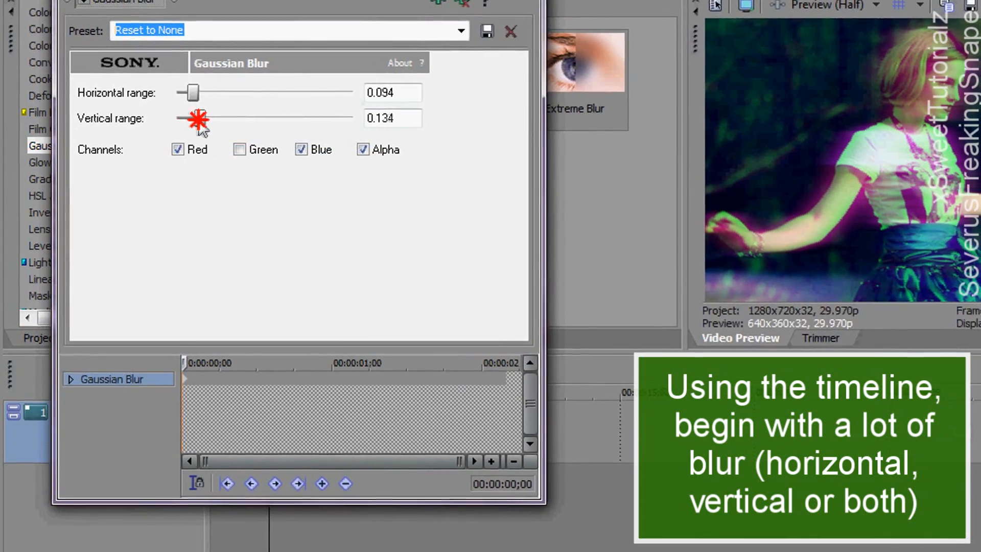
pyautogui.moveTo(193, 92); pyautogui.dragTo(184, 92)
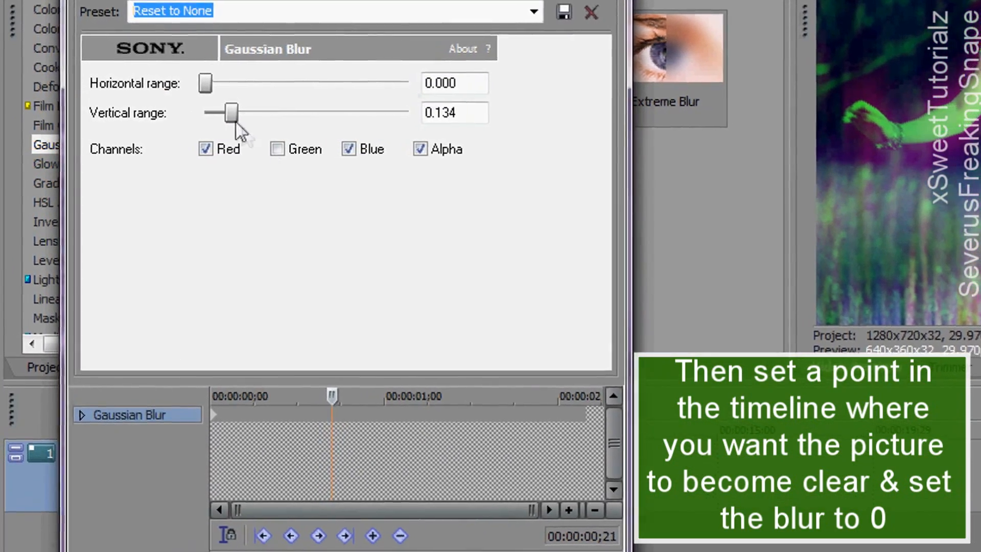
# At frame 21, drag the blur ranges down to 0 so the picture clears
pyautogui.moveTo(231, 113); pyautogui.dragTo(209, 113)
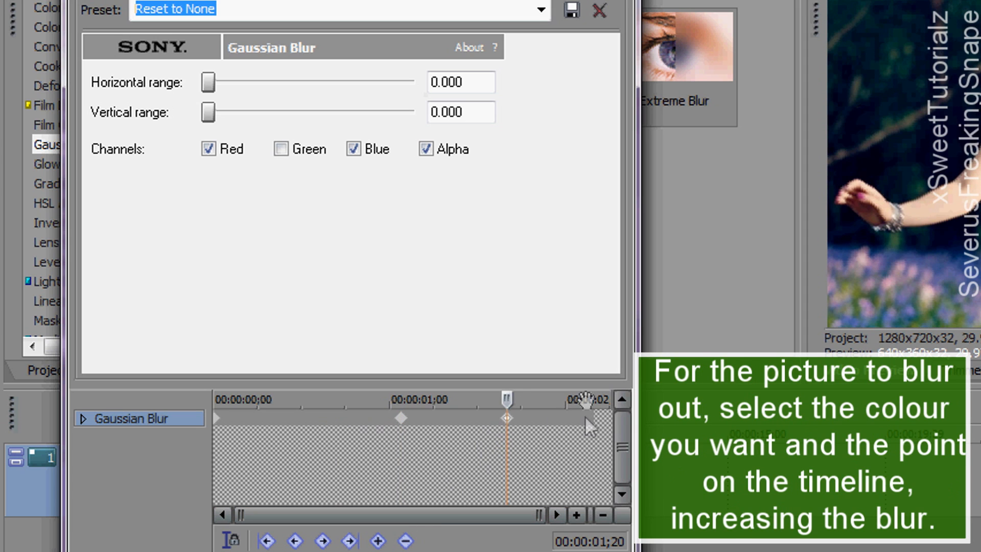
# Near the event end, exclude Red, raise horizontal blur, and preview the blur-out
pyautogui.click(207, 149)
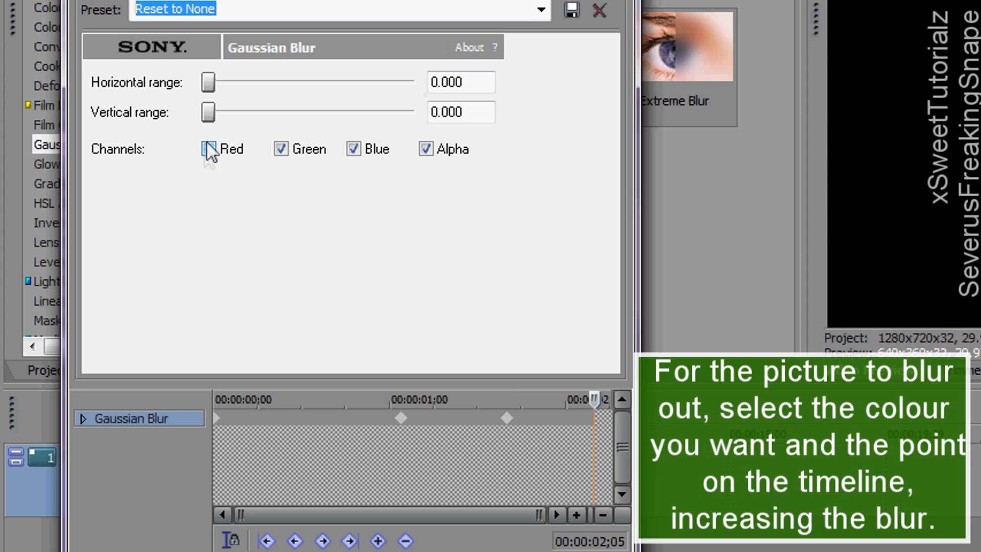
pyautogui.click(207, 148)
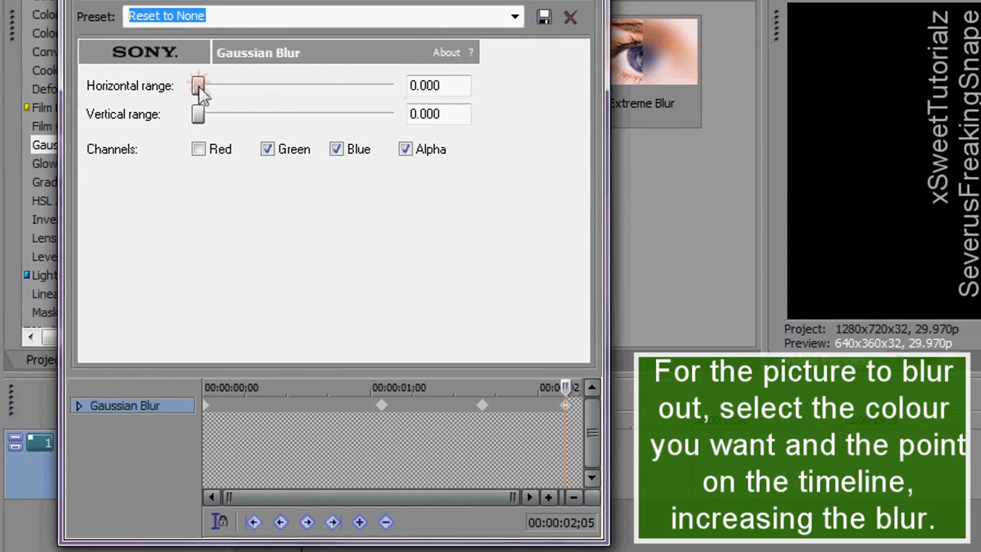
pyautogui.moveTo(199, 85); pyautogui.dragTo(212, 89)
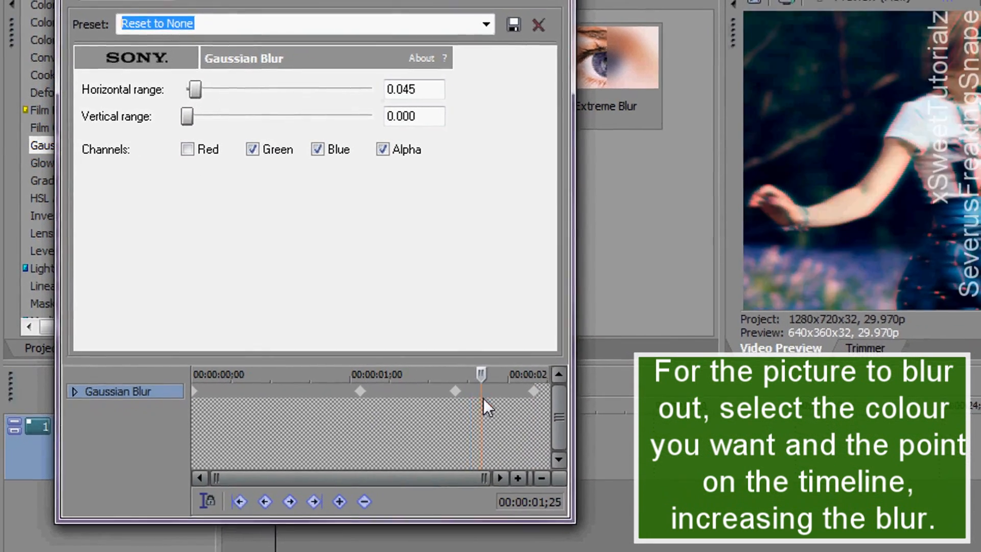
pyautogui.moveTo(194, 89); pyautogui.dragTo(190, 93)
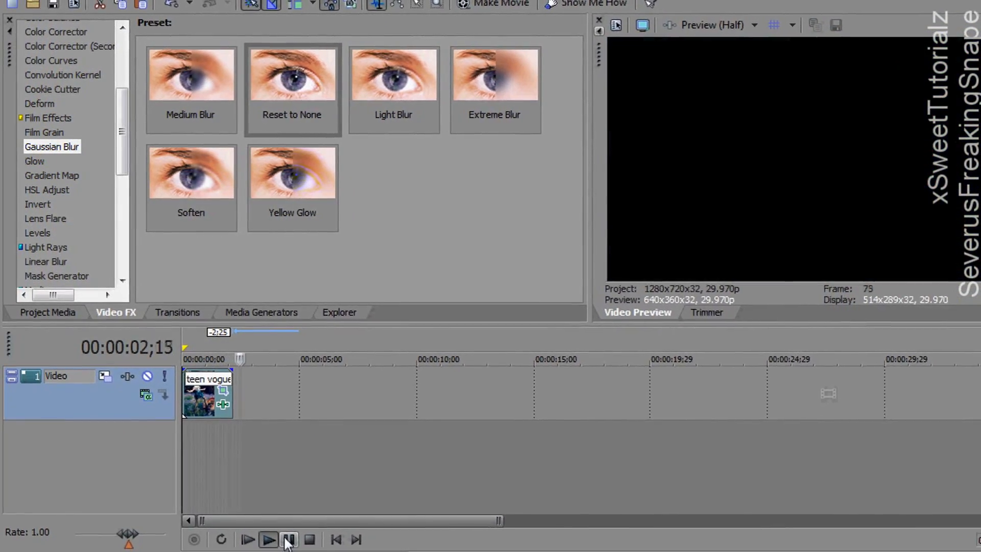
pyautogui.click(279, 533)
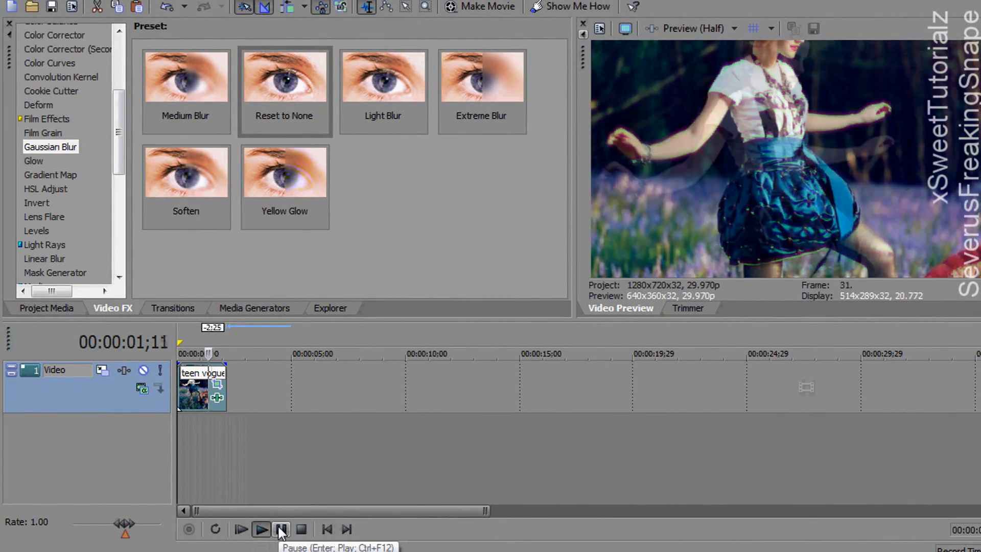
pyautogui.click(47, 307)
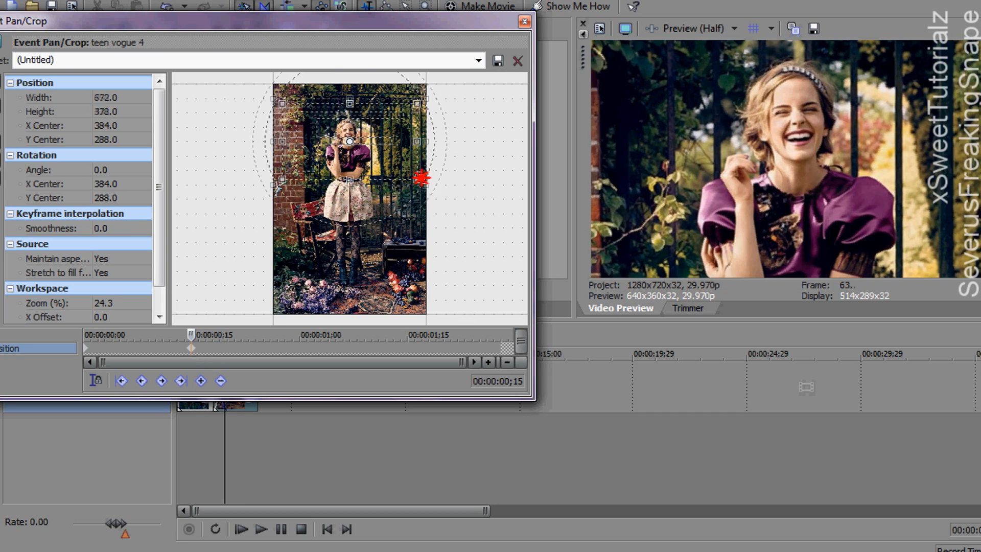
# Finish cropping the garden-gate picture and play back its overlap with the bluebell photo
pyautogui.click(524, 20)
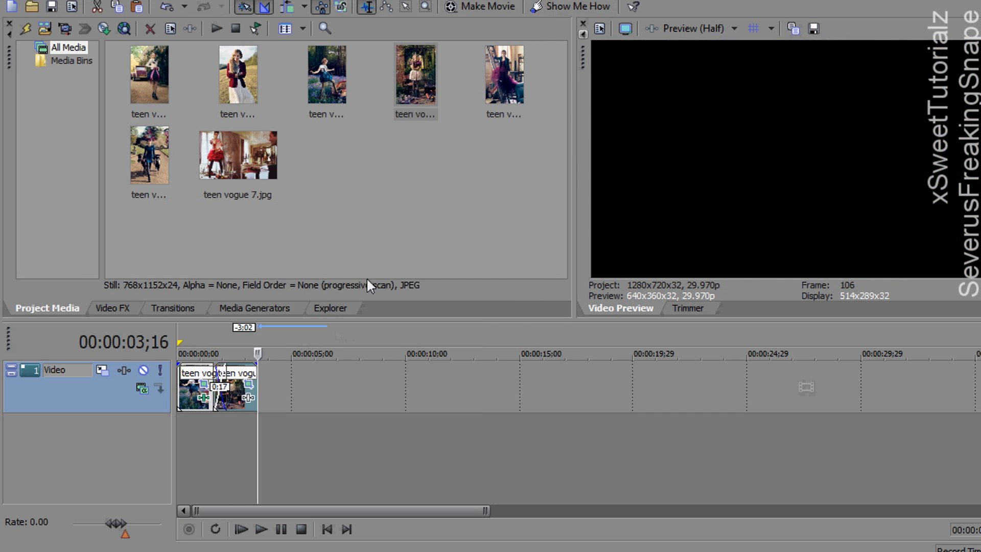
pyautogui.click(260, 529)
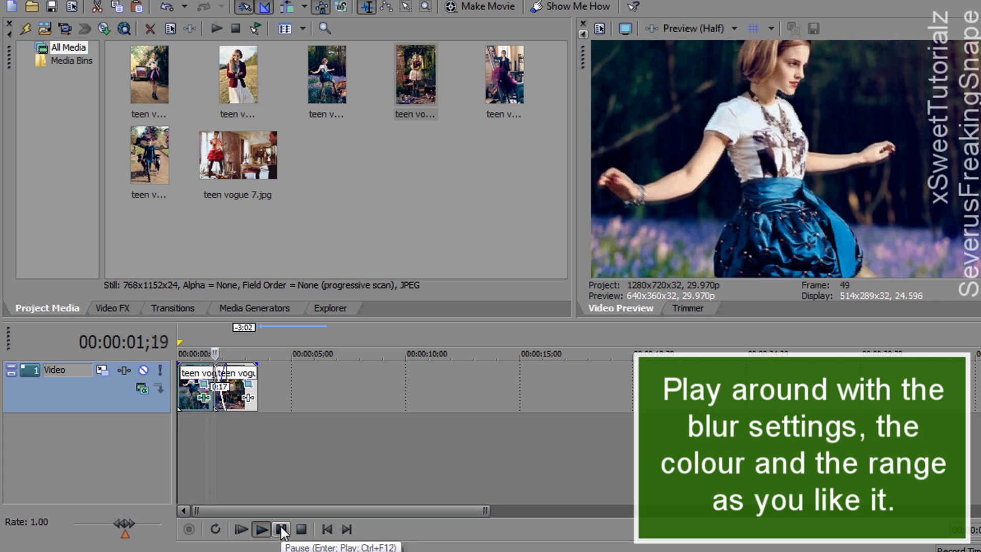
pyautogui.click(280, 529)
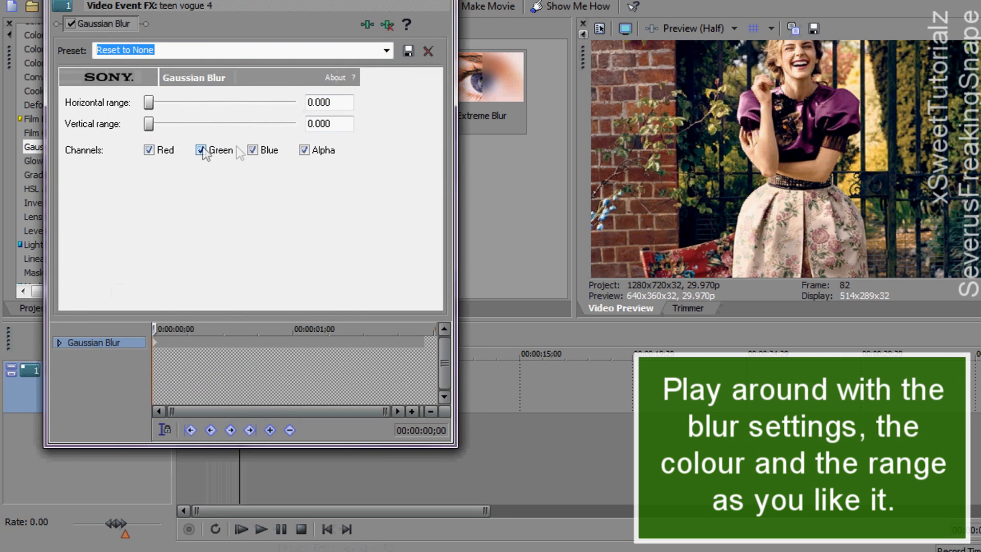
# Start the garden picture horizontally blurred without Red, then move to the clear point
pyautogui.click(149, 150)
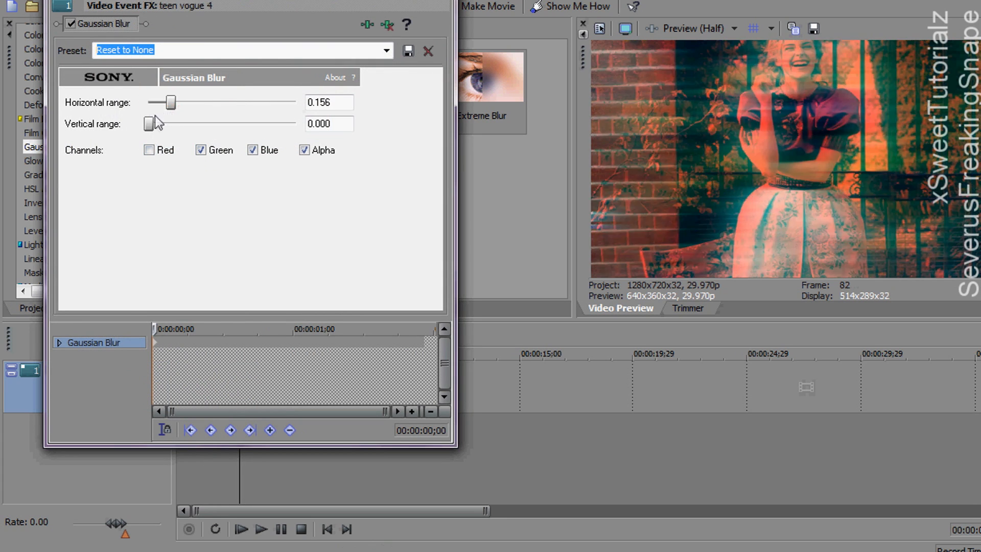
pyautogui.moveTo(149, 123); pyautogui.dragTo(159, 123)
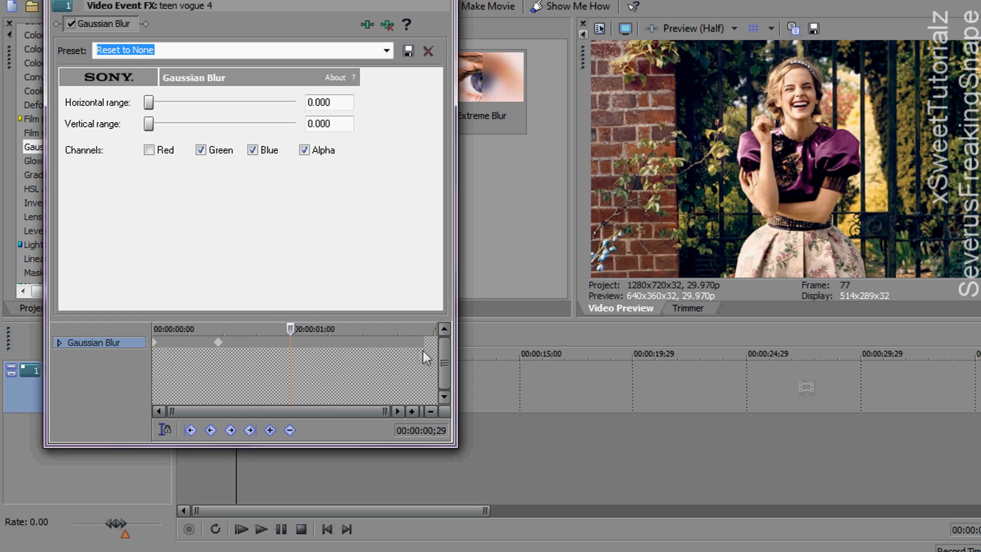
pyautogui.click(149, 150)
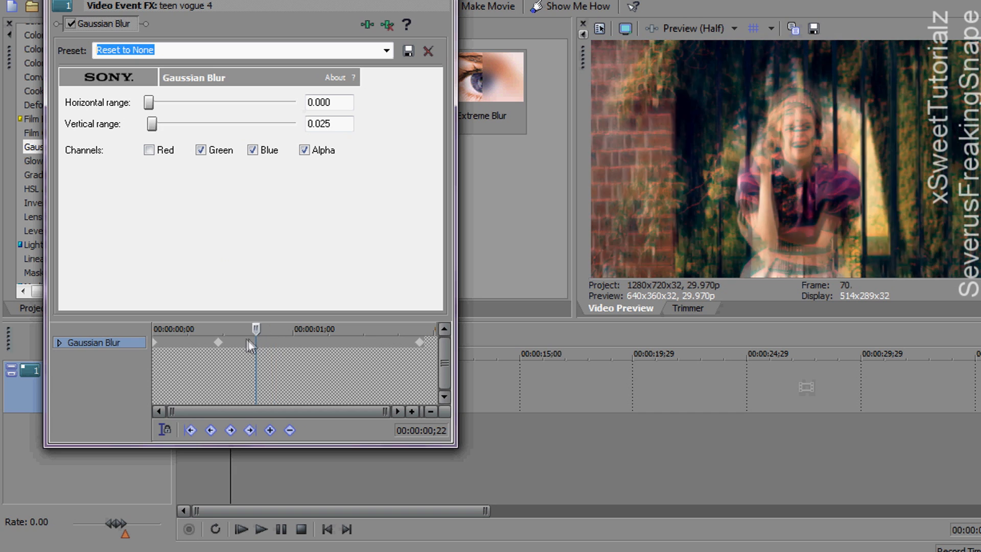
pyautogui.click(148, 150)
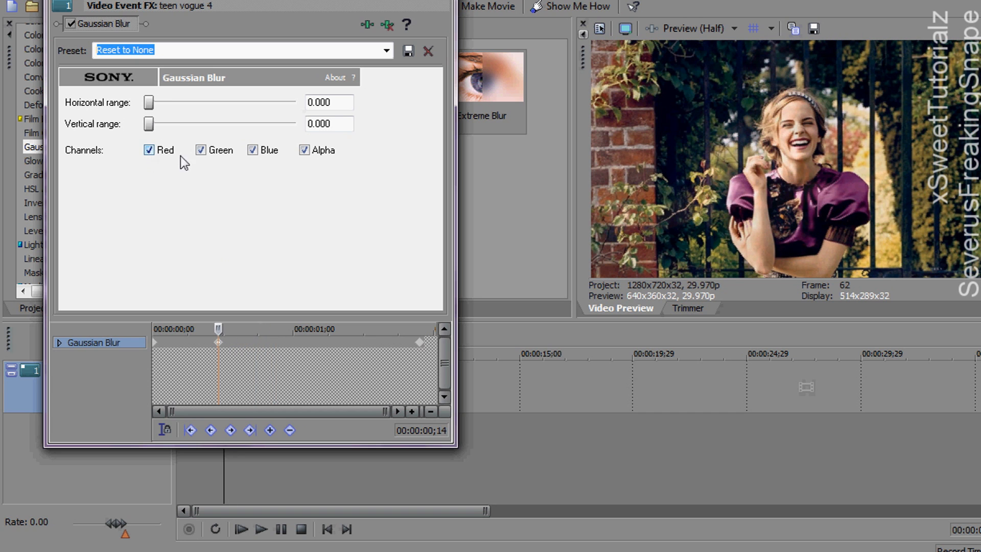
# Set clear-point keyframes excluding Red and Green, close the FX window, and play both pictures
pyautogui.click(149, 150)
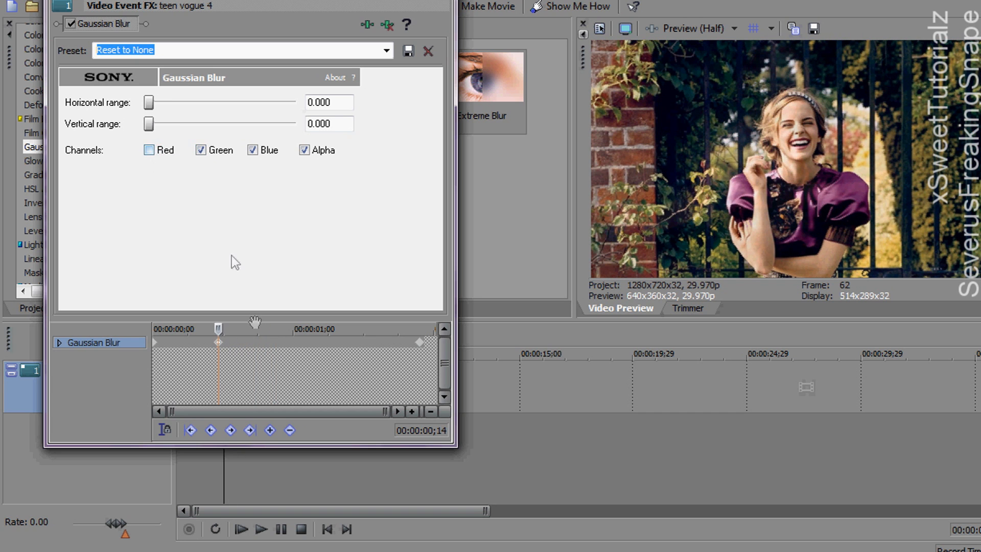
pyautogui.click(149, 149)
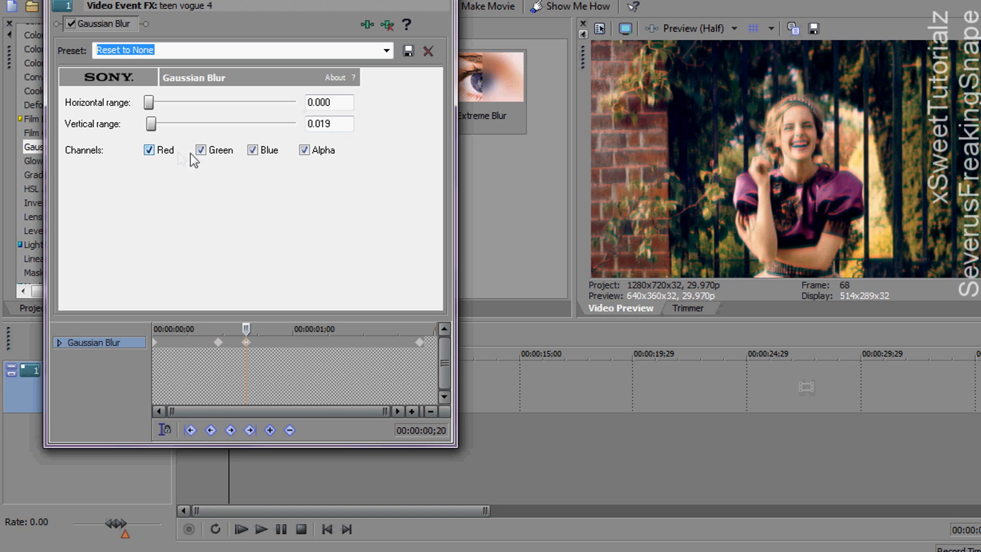
pyautogui.click(201, 150)
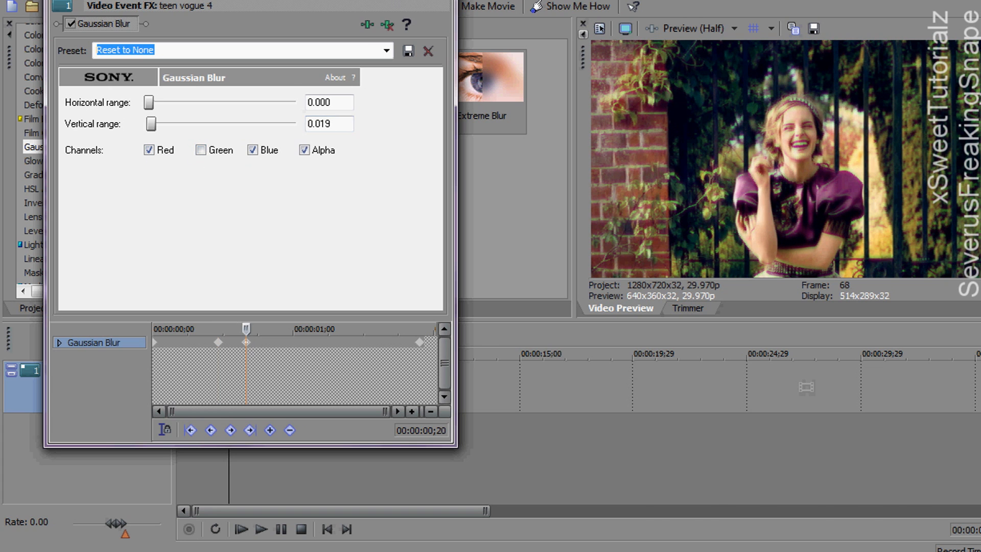
pyautogui.click(241, 530)
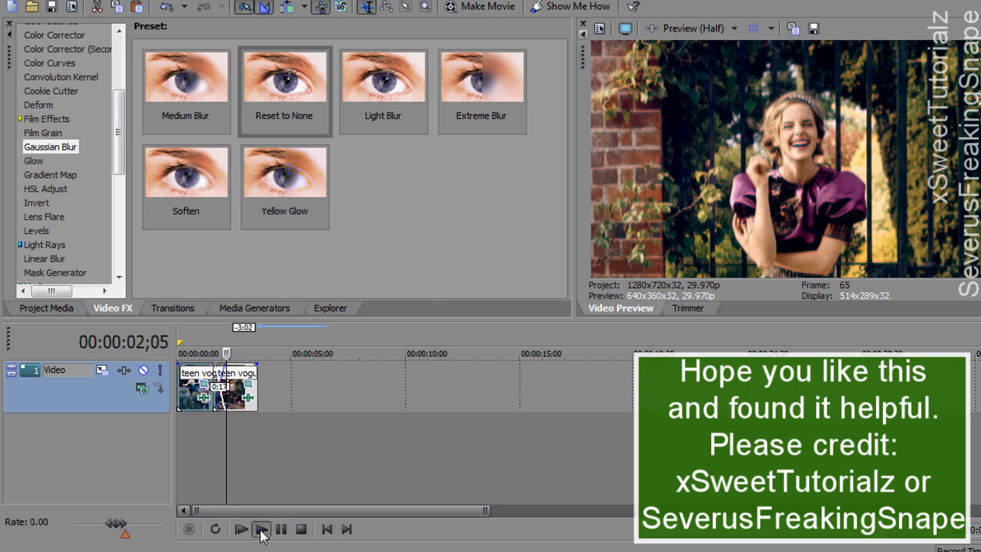
pyautogui.click(241, 530)
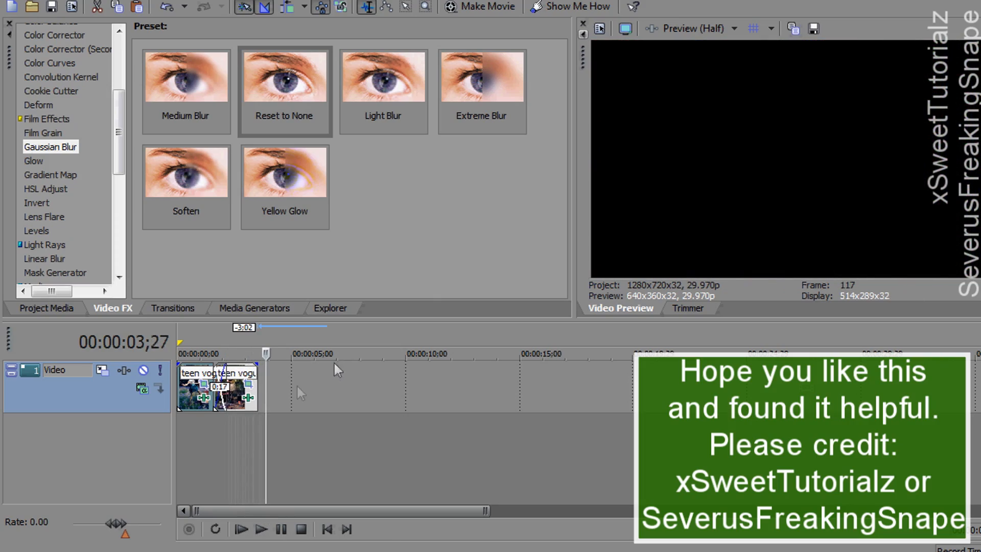